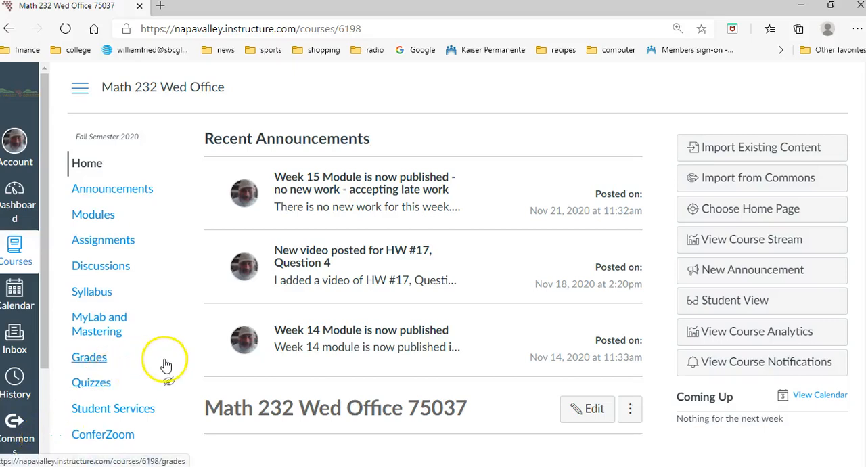
{"action": "mouse_move", "coordinate": [169, 363]}
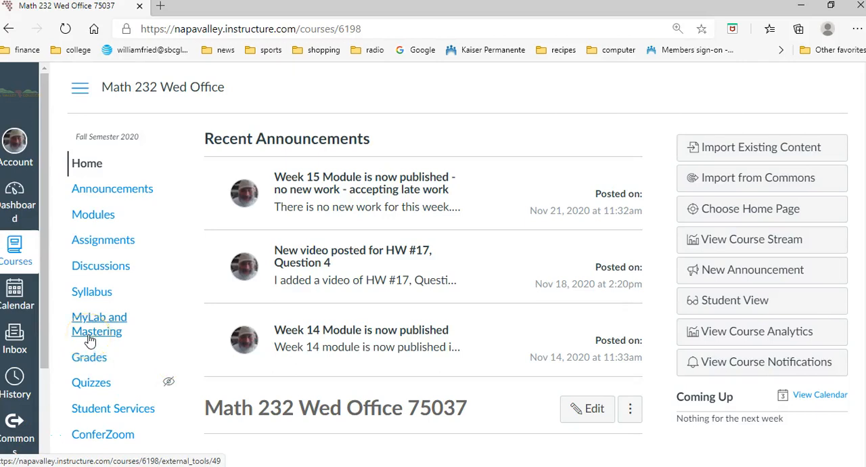
- From the Canvas Math 232 course menu, reach the MyLab and Mastering Course Home under Student Links
{"action": "left_click", "coordinate": [98, 324]}
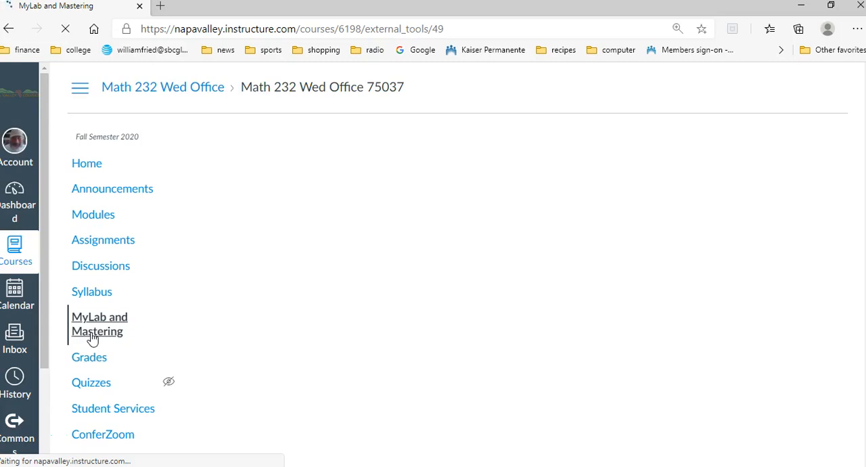
{"action": "left_click", "coordinate": [99, 324]}
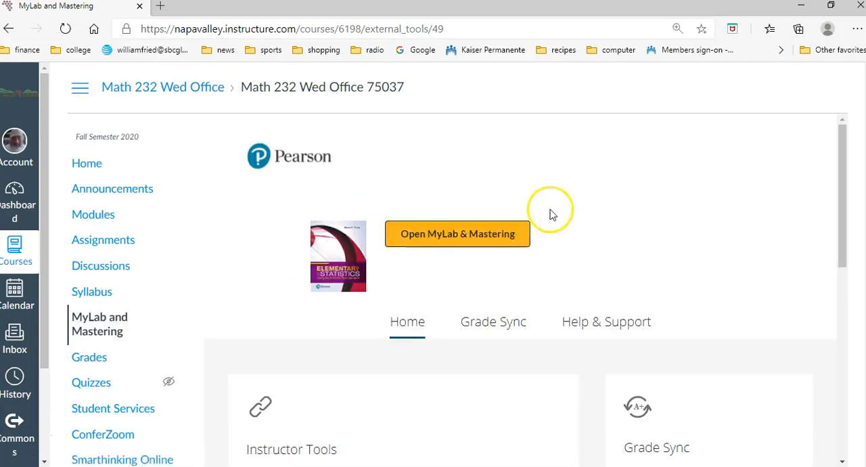
{"action": "scroll", "scroll_direction": "down", "scroll_amount": 3}
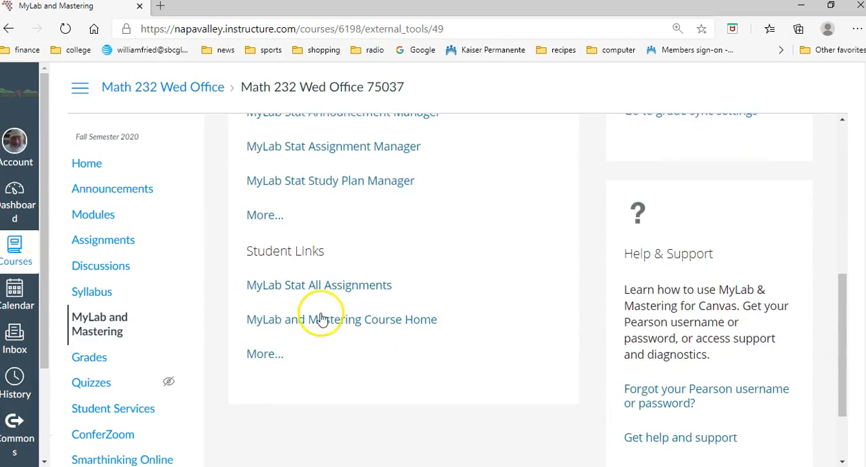
{"action": "left_click", "coordinate": [341, 319]}
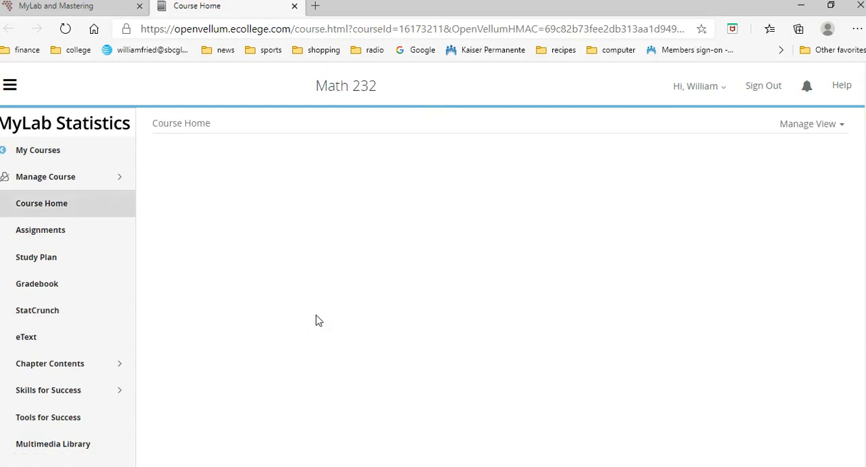
- Navigate to the course's StatCrunch page in MyLab Statistics and launch StatCrunch
{"action": "left_click", "coordinate": [40, 203]}
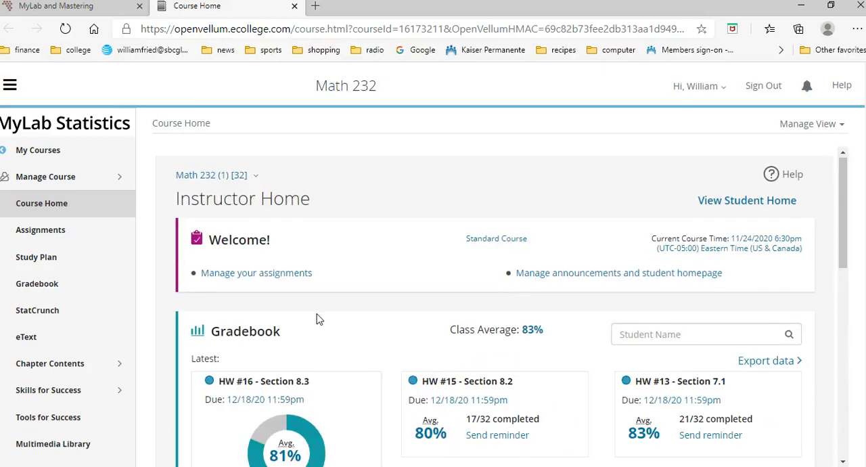
{"action": "mouse_move", "coordinate": [61, 310]}
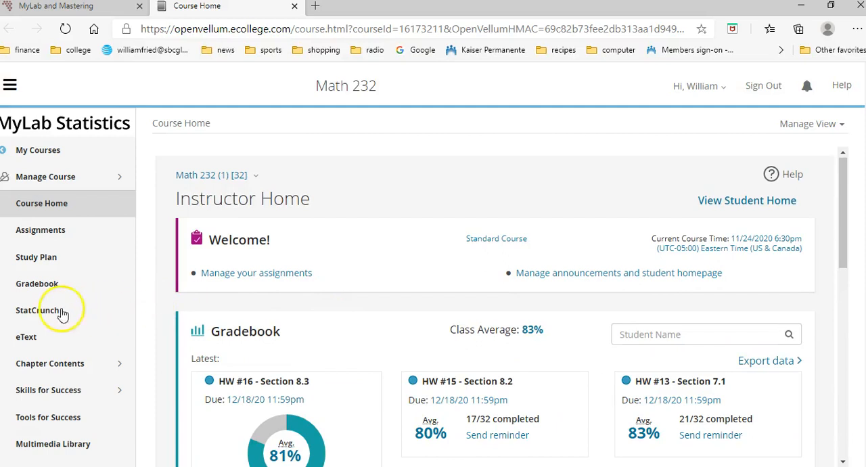
{"action": "left_click", "coordinate": [38, 309]}
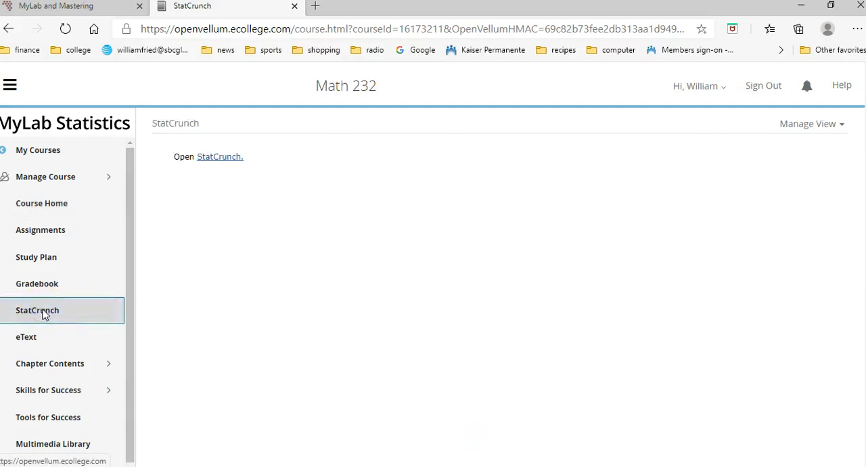
{"action": "left_click", "coordinate": [220, 157]}
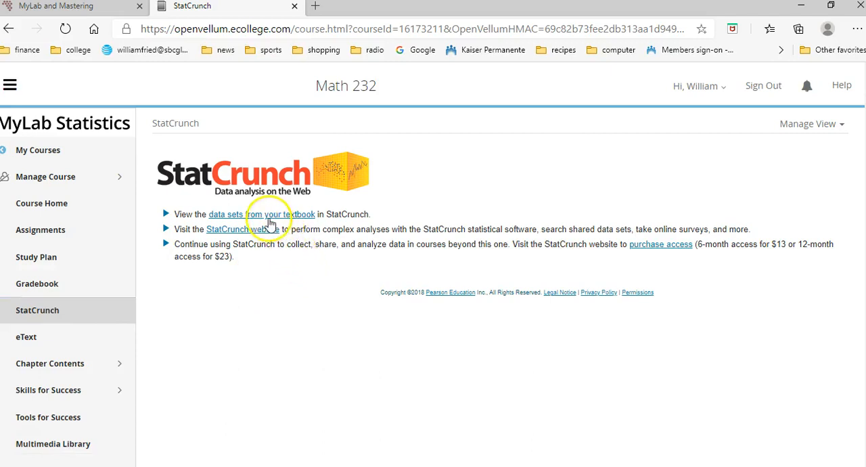
- Bring up the Triola Elementary Statistics 13th edition textbook data sets and browse down the list
{"action": "left_click", "coordinate": [263, 213]}
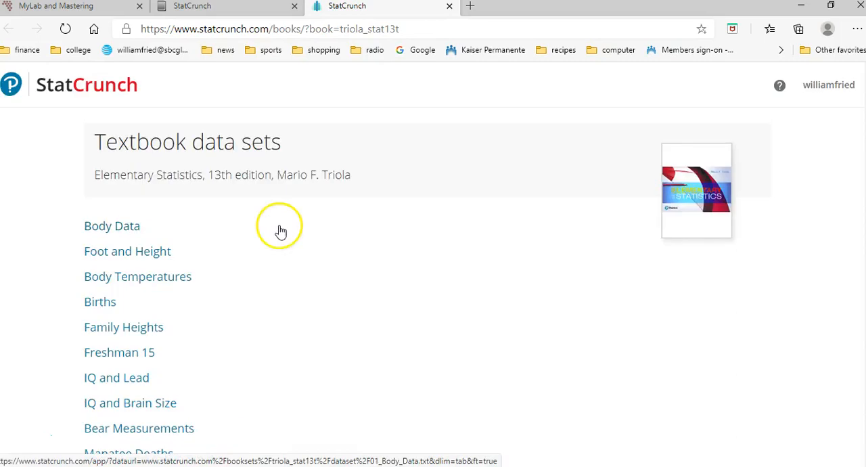
{"action": "scroll", "scroll_direction": "down", "scroll_amount": 3}
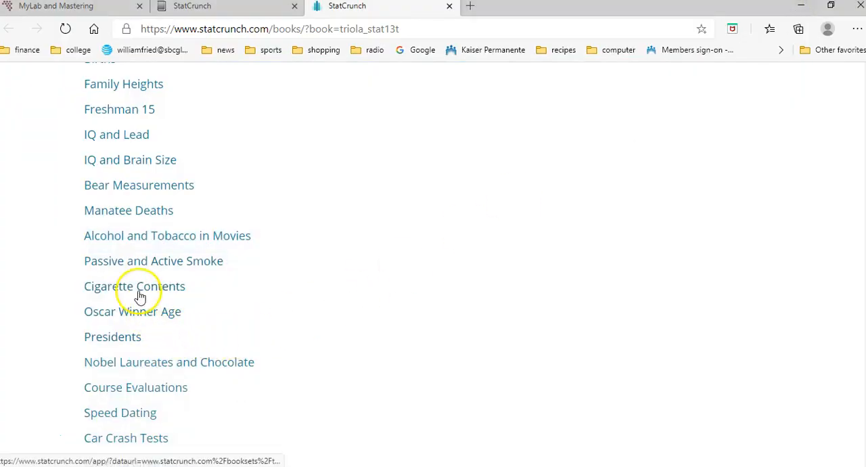
- Load the Cigarette Contents data set into a StatCrunch spreadsheet
{"action": "left_click", "coordinate": [133, 287]}
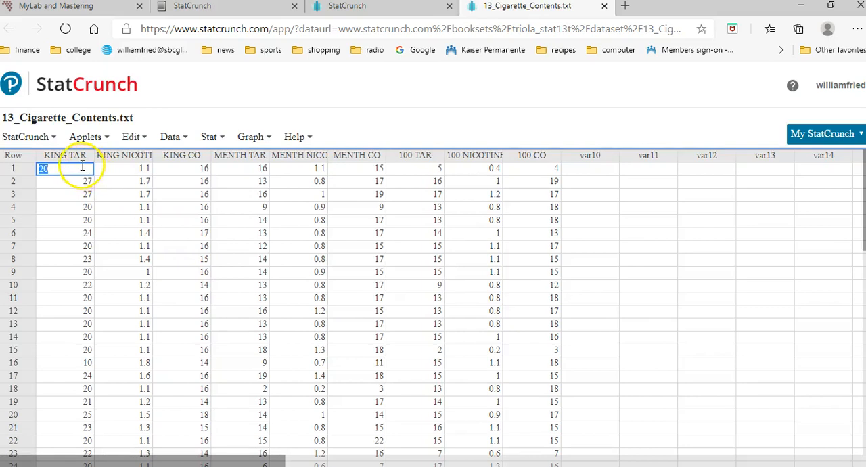
{"action": "mouse_move", "coordinate": [229, 176]}
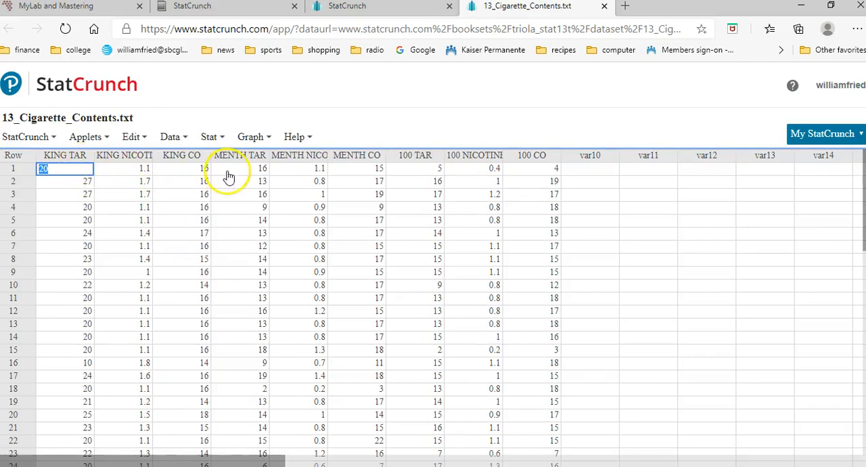
{"action": "mouse_move", "coordinate": [417, 176]}
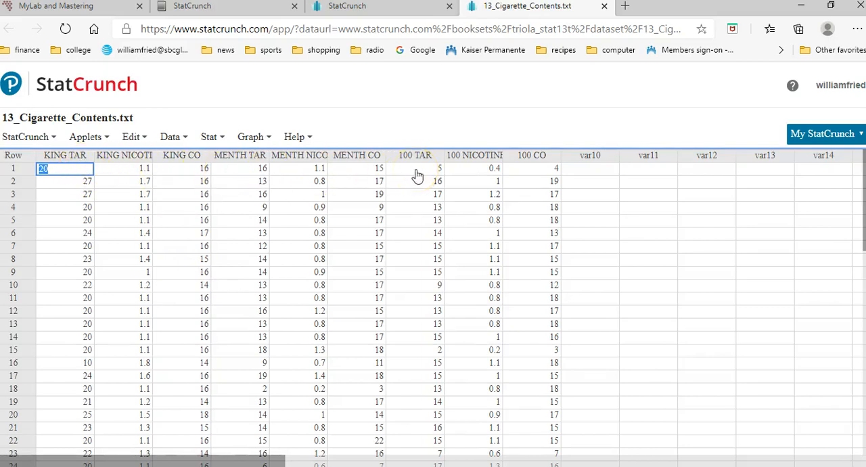
{"action": "mouse_move", "coordinate": [128, 162]}
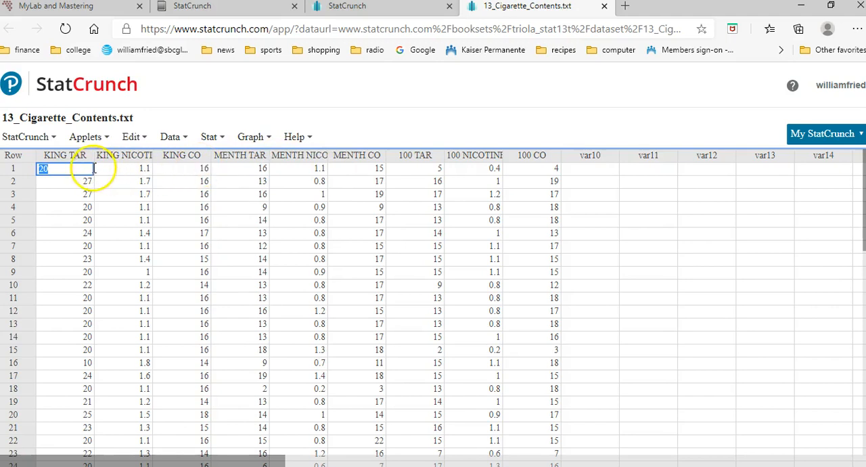
{"action": "mouse_move", "coordinate": [413, 166]}
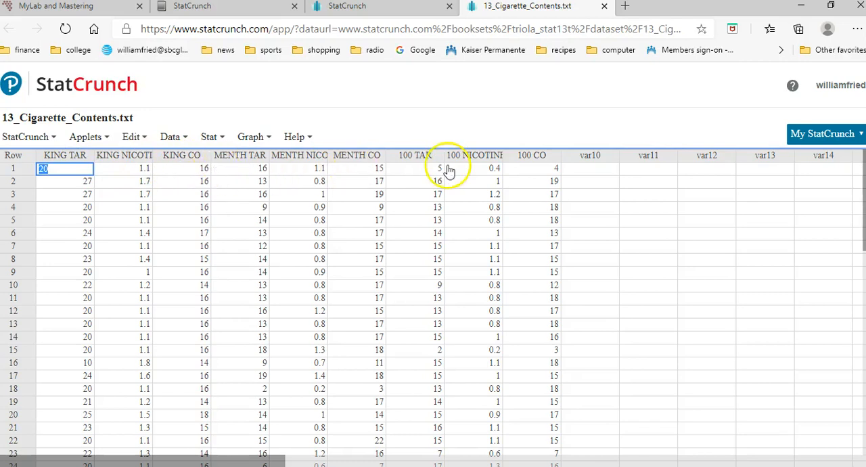
{"action": "mouse_move", "coordinate": [271, 406]}
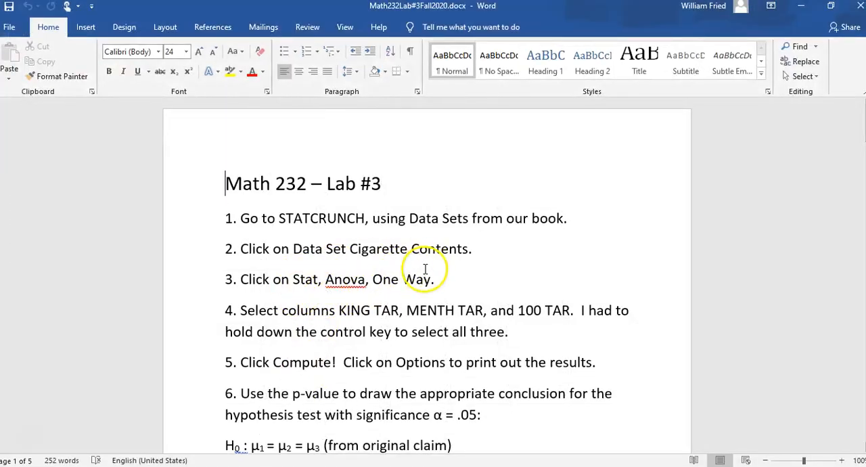
{"action": "mouse_move", "coordinate": [336, 296]}
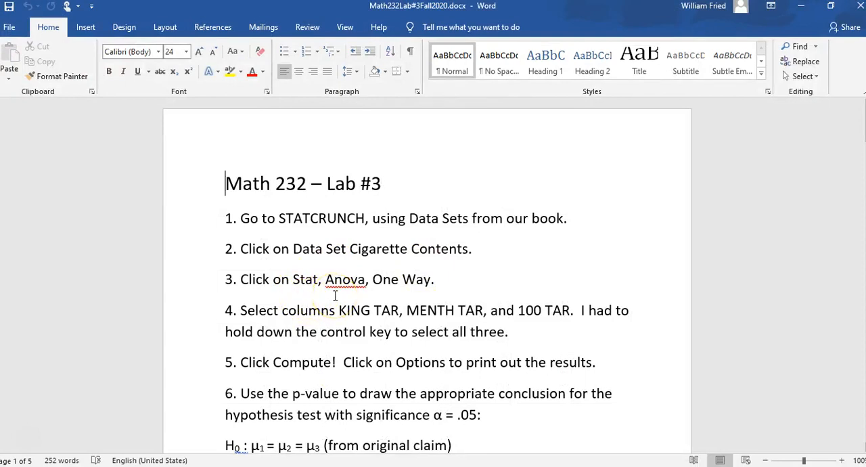
{"action": "mouse_move", "coordinate": [292, 390]}
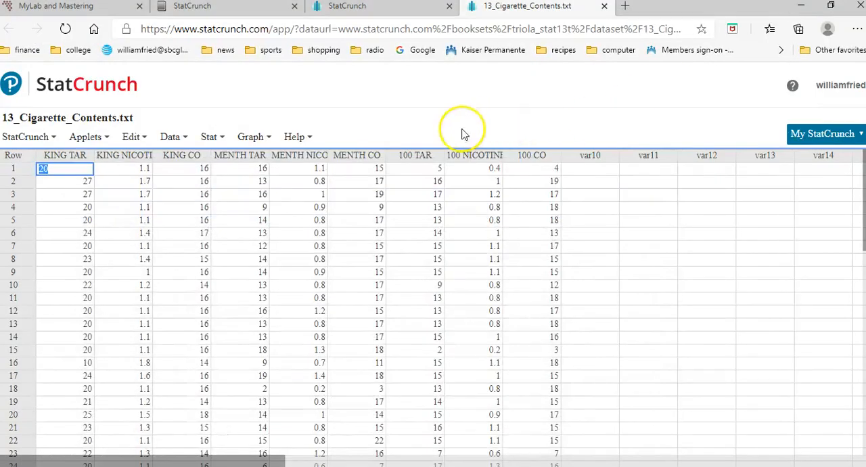
{"action": "mouse_move", "coordinate": [230, 142]}
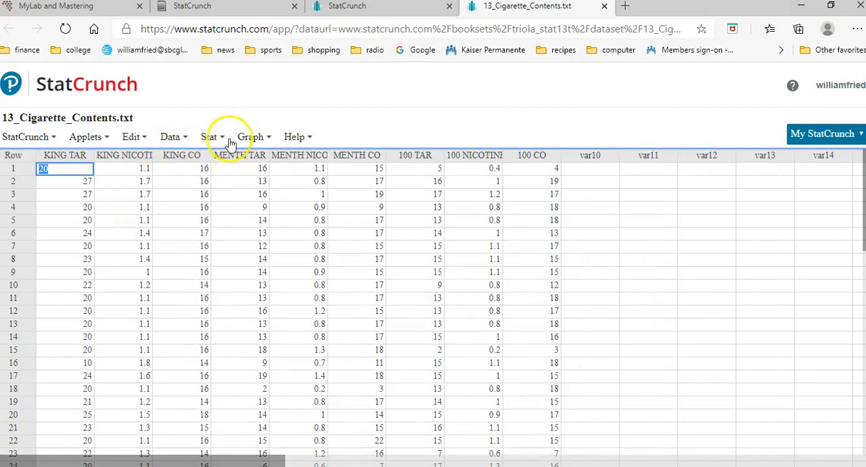
- Start a One Way ANOVA from Stat > ANOVA for the cigarette data
{"action": "left_click", "coordinate": [213, 135]}
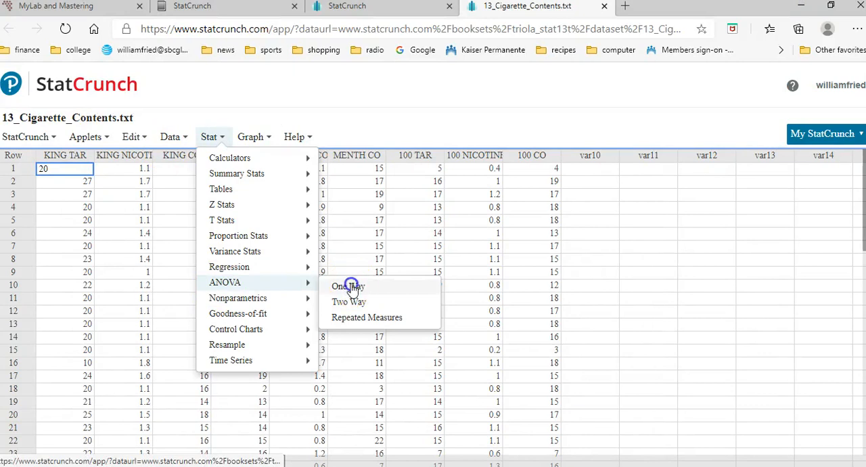
{"action": "left_click", "coordinate": [347, 287]}
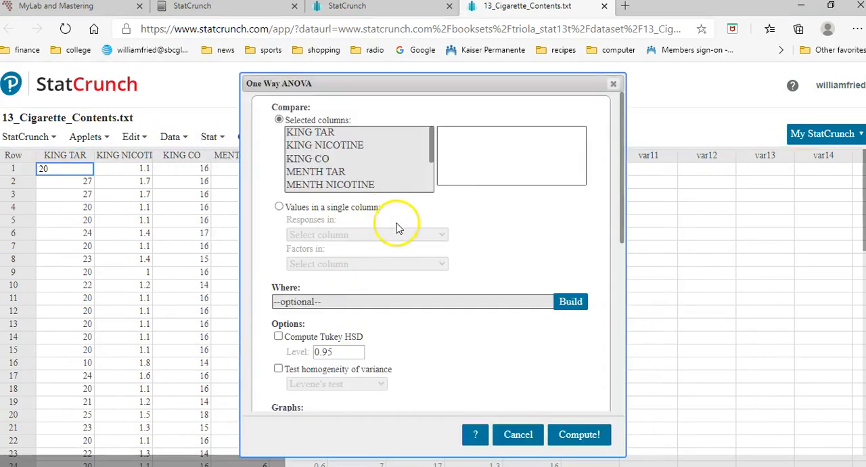
{"action": "mouse_move", "coordinate": [269, 459]}
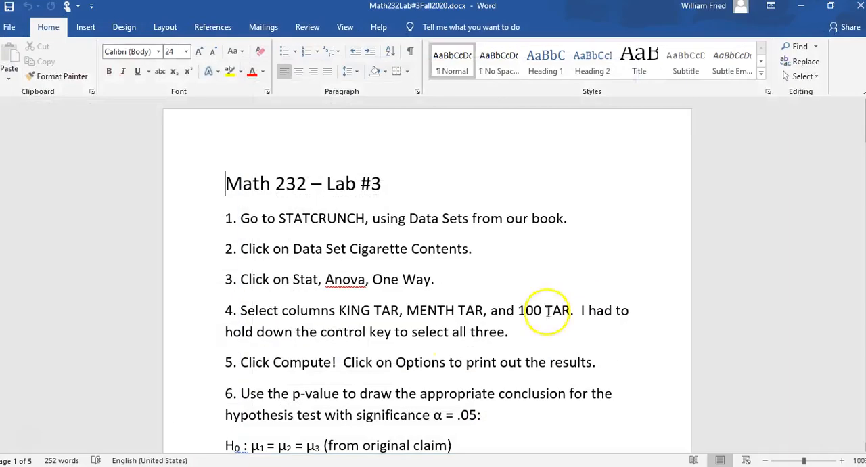
{"action": "scroll", "scroll_direction": "down", "scroll_amount": 3}
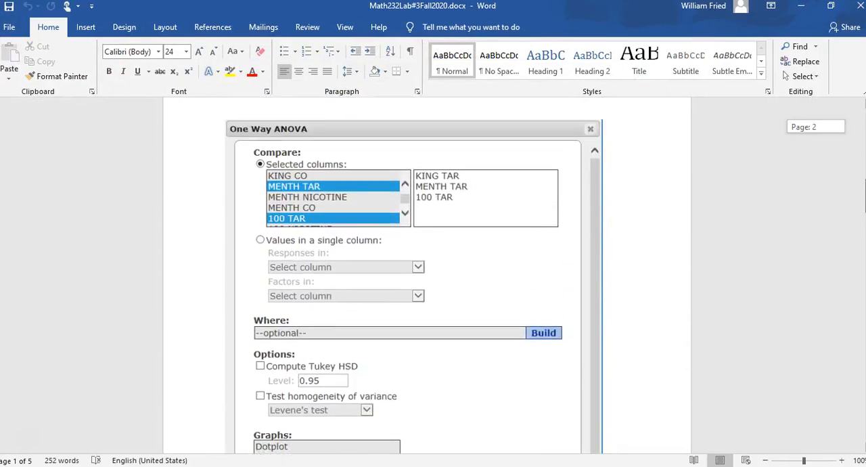
{"action": "left_click", "coordinate": [590, 129]}
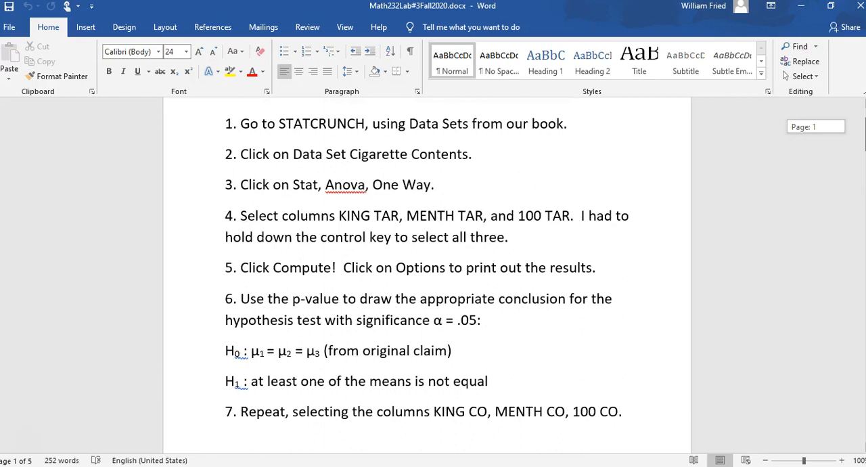
{"action": "scroll", "scroll_direction": "down", "scroll_amount": 3}
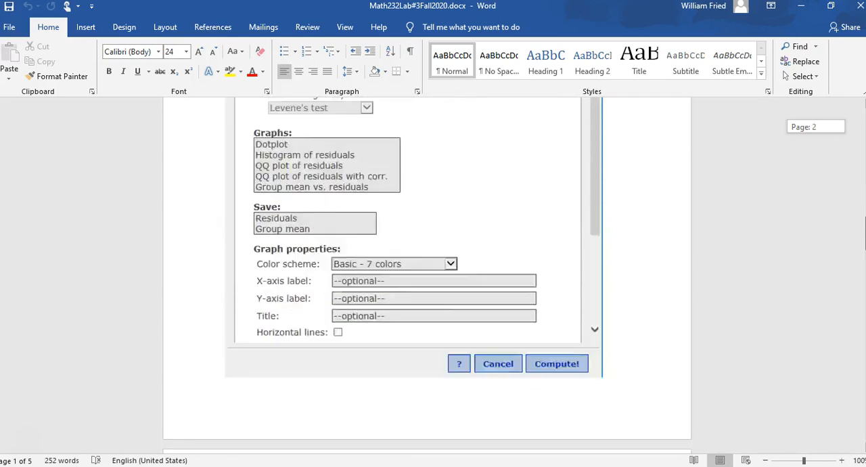
{"action": "left_click", "coordinate": [498, 362]}
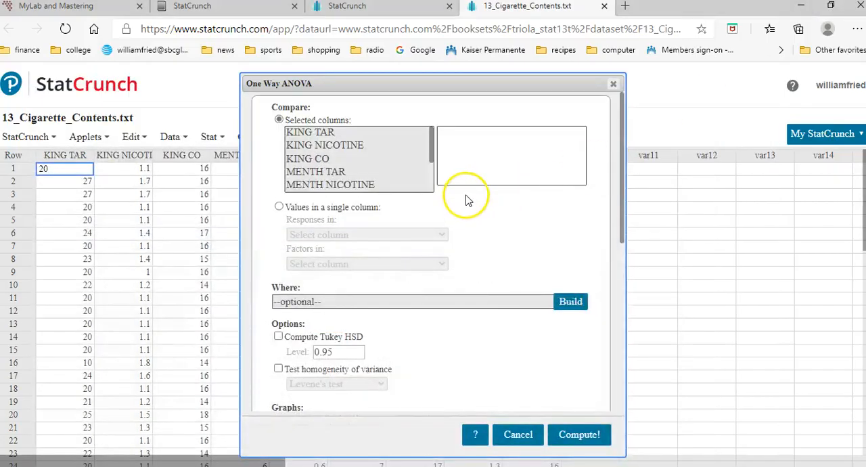
{"action": "mouse_move", "coordinate": [406, 177]}
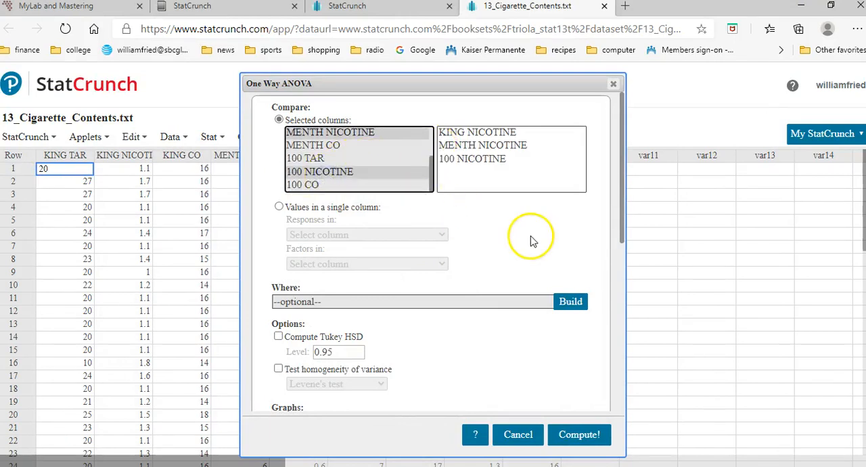
{"action": "mouse_move", "coordinate": [553, 230]}
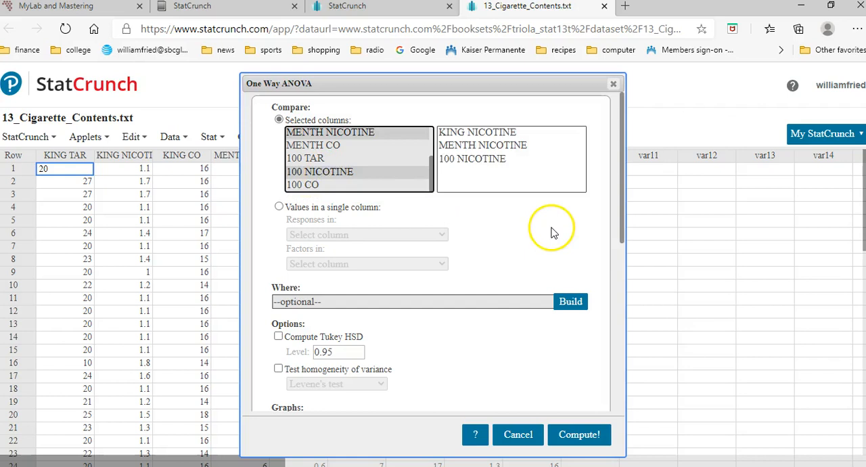
{"action": "mouse_move", "coordinate": [464, 70]}
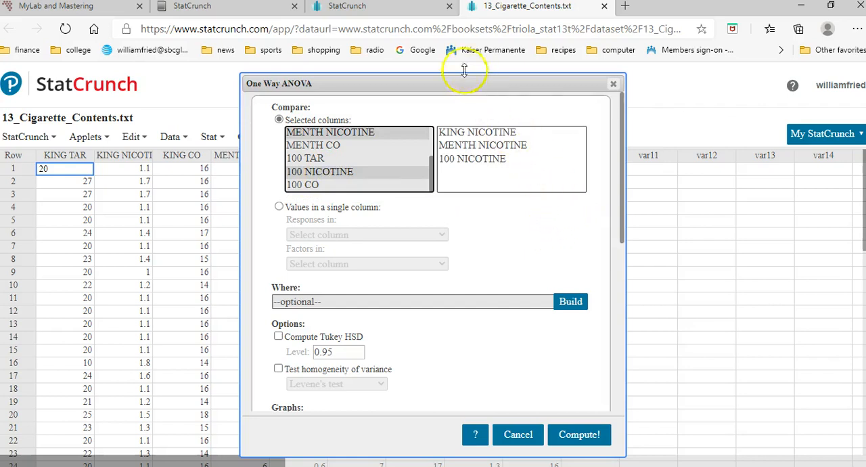
{"action": "mouse_move", "coordinate": [491, 65]}
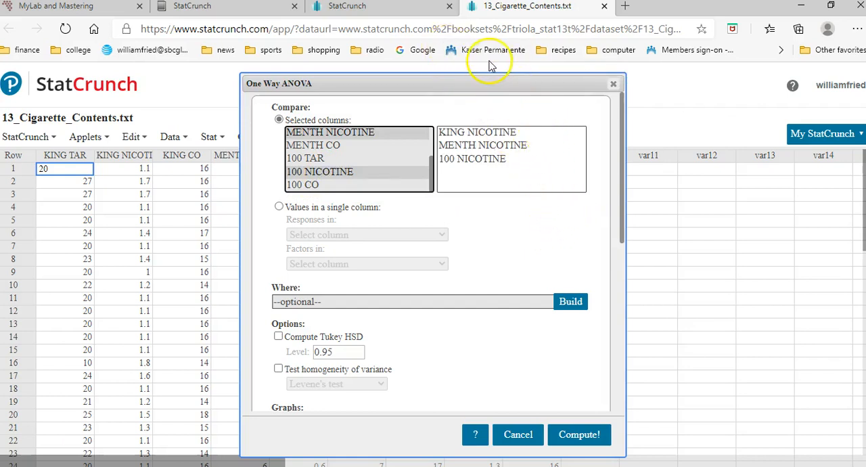
{"action": "mouse_move", "coordinate": [345, 422]}
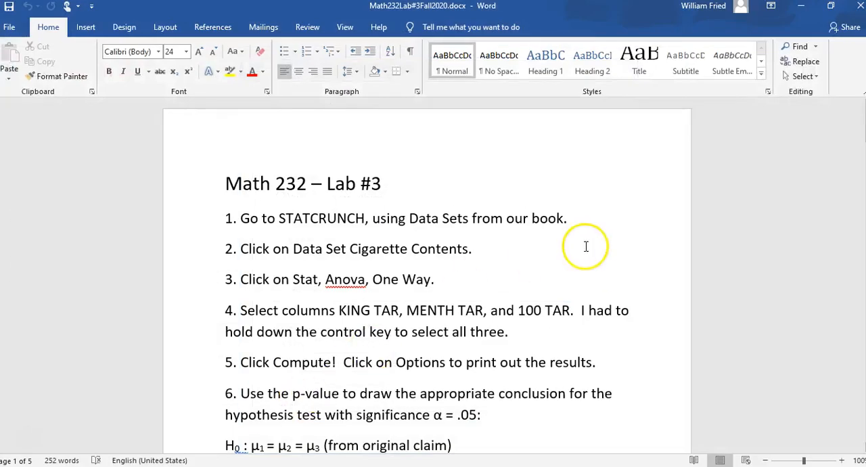
{"action": "mouse_move", "coordinate": [520, 348]}
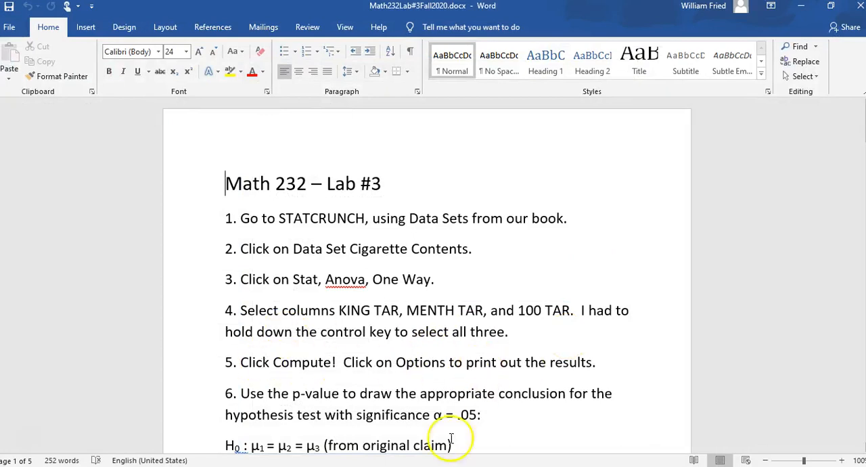
{"action": "mouse_move", "coordinate": [859, 27]}
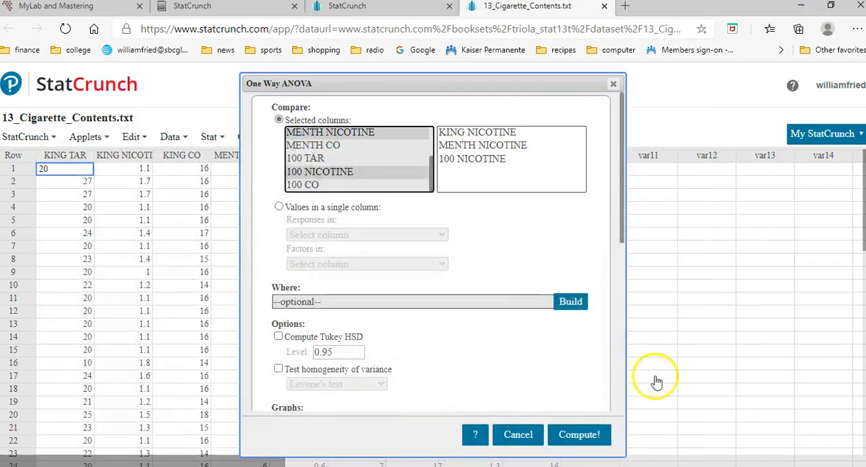
- Compute the one-way ANOVA on the three NICOTINE columns, giving F-Stat 18.99 and P-value below 0.0001
{"action": "left_click", "coordinate": [579, 435]}
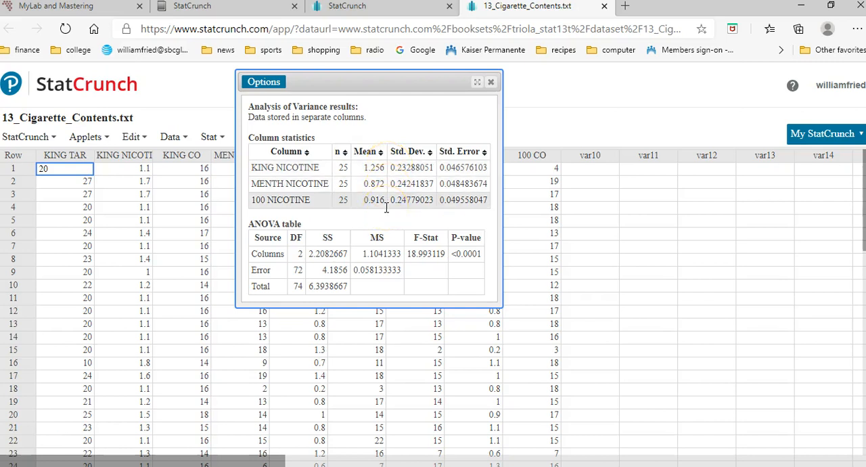
{"action": "mouse_move", "coordinate": [350, 219]}
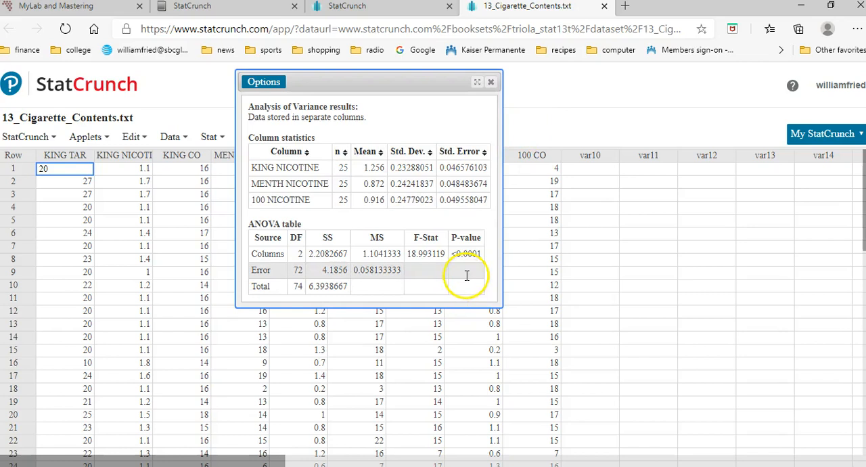
{"action": "mouse_move", "coordinate": [461, 275]}
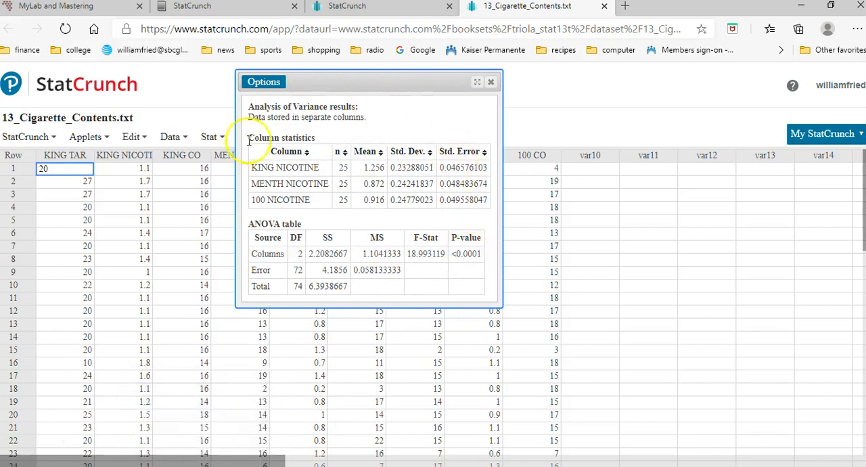
{"action": "mouse_move", "coordinate": [438, 126]}
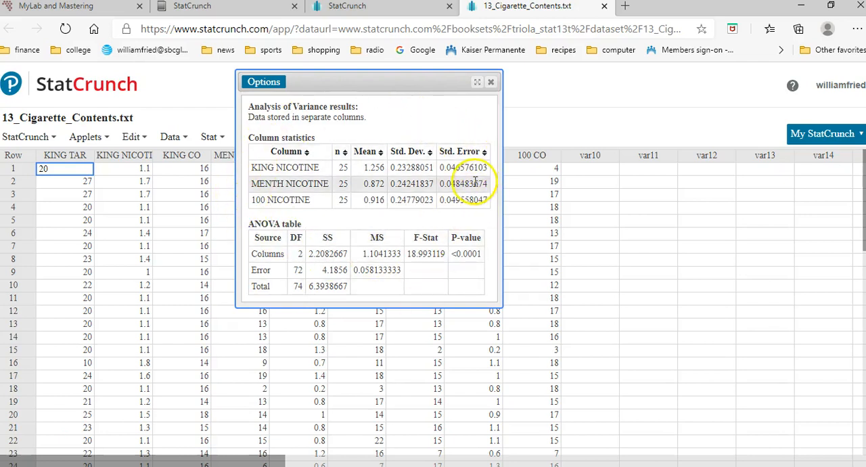
{"action": "mouse_move", "coordinate": [474, 182]}
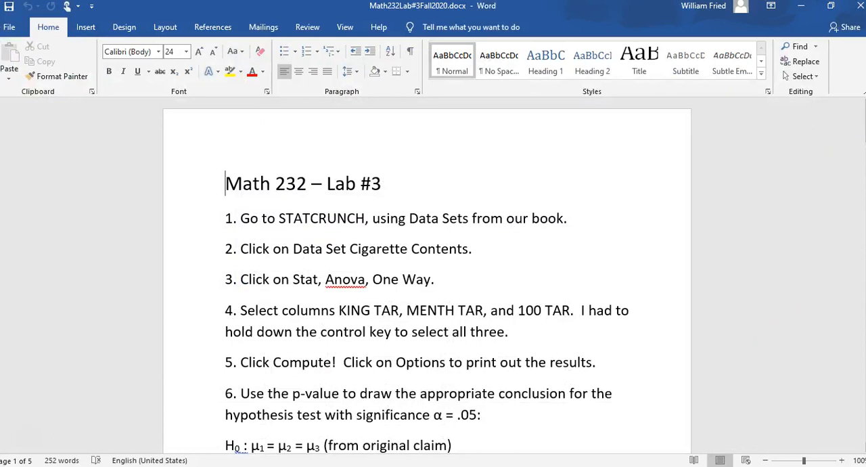
- Scroll the Word lab instructions down past step 6 to the hypotheses and step 7
{"action": "scroll", "scroll_direction": "down", "scroll_amount": 3}
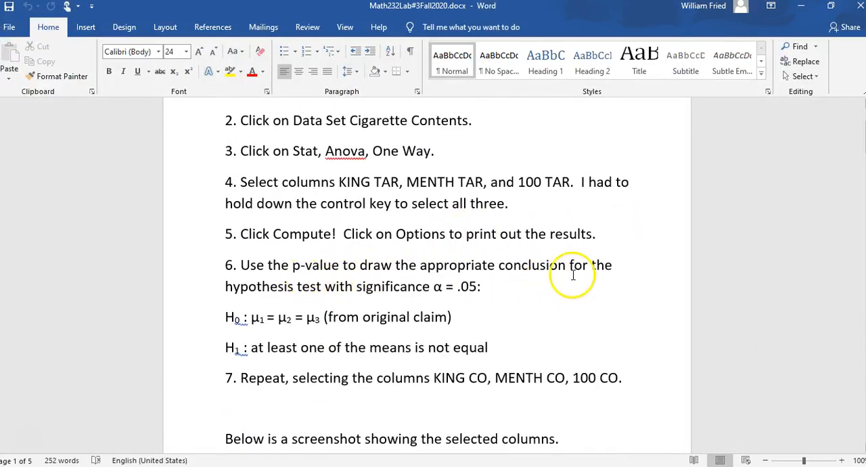
{"action": "mouse_move", "coordinate": [365, 300]}
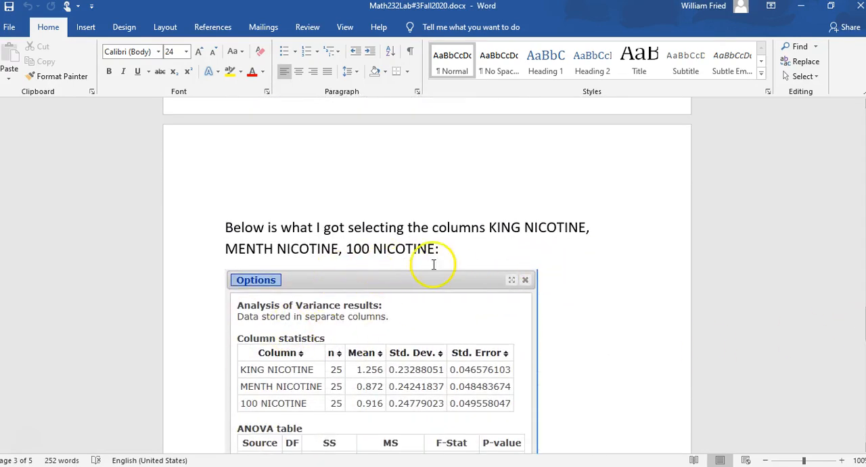
{"action": "mouse_move", "coordinate": [372, 395]}
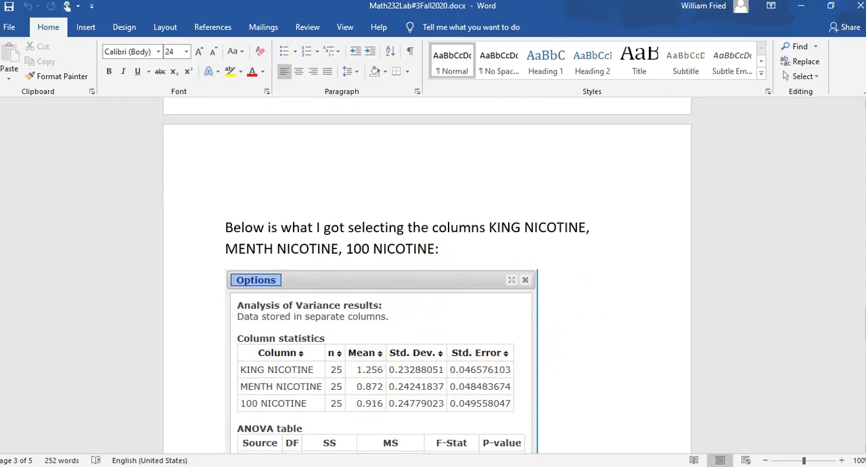
- Scroll to page 4 showing the nicotine ANOVA screenshot and the reject-H0 conclusion (P < .0001 < .05)
{"action": "scroll", "scroll_direction": "down", "scroll_amount": 3}
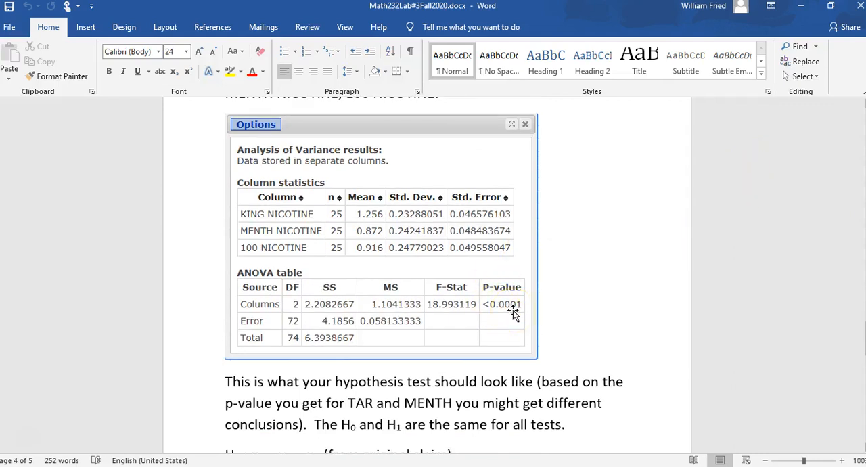
{"action": "scroll", "scroll_direction": "down", "scroll_amount": 3}
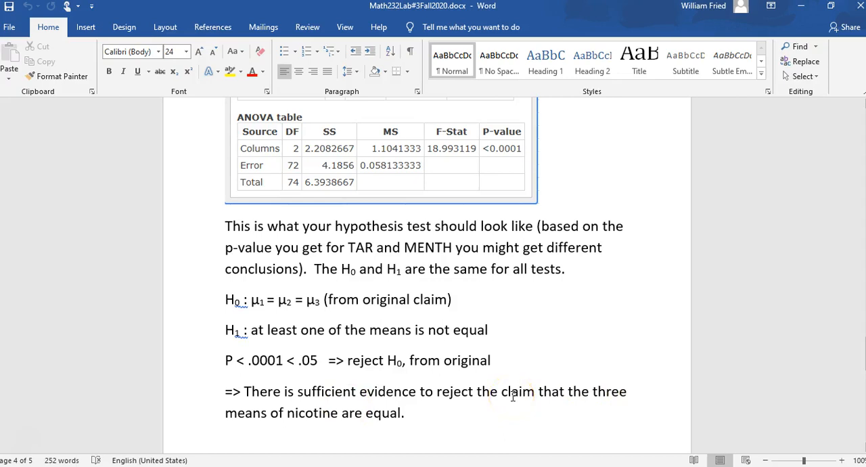
{"action": "mouse_move", "coordinate": [416, 425]}
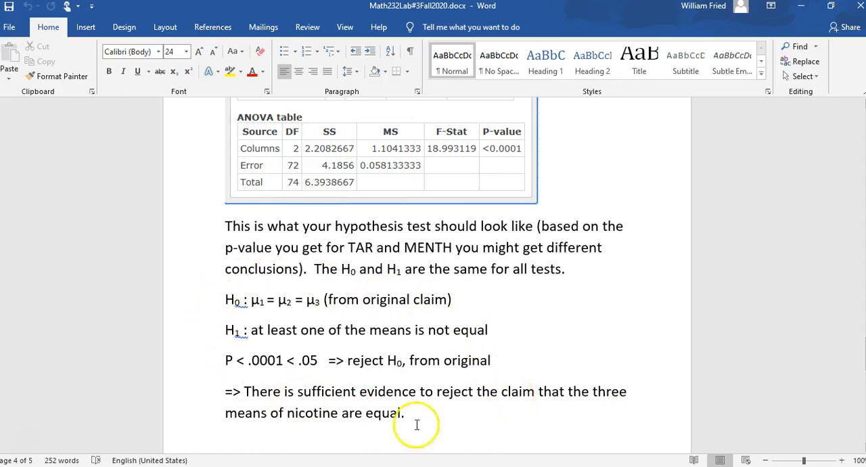
{"action": "mouse_move", "coordinate": [568, 240]}
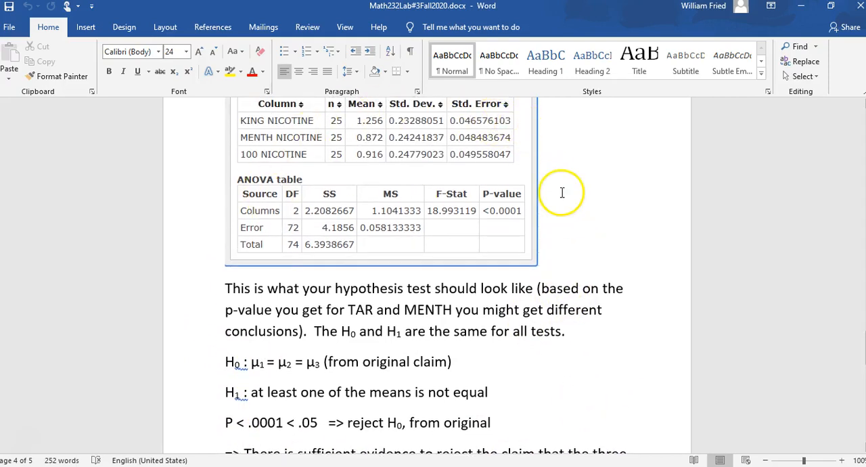
{"action": "scroll", "scroll_direction": "down", "scroll_amount": 3}
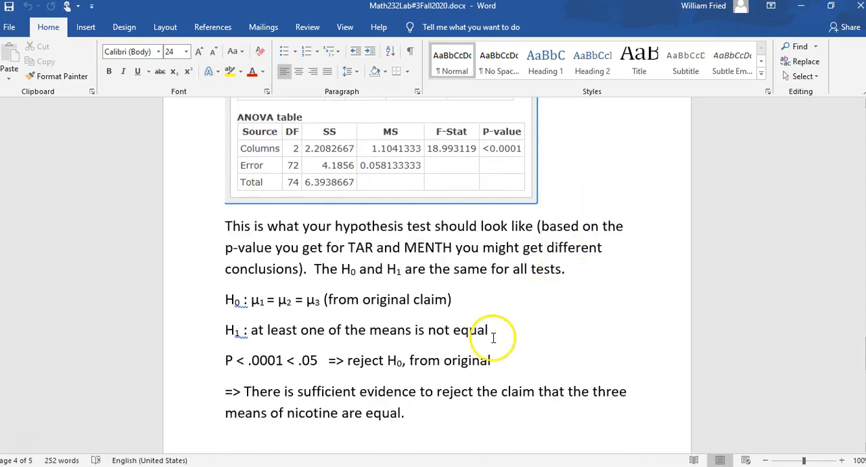
{"action": "mouse_move", "coordinate": [379, 399]}
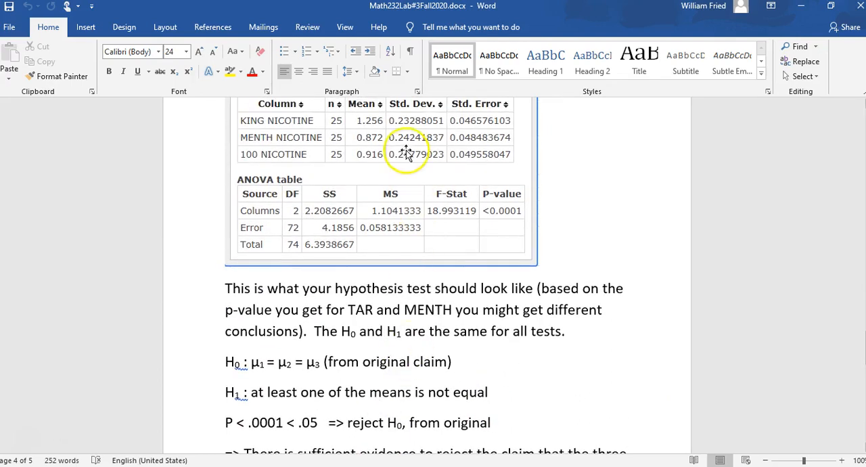
{"action": "mouse_move", "coordinate": [529, 250]}
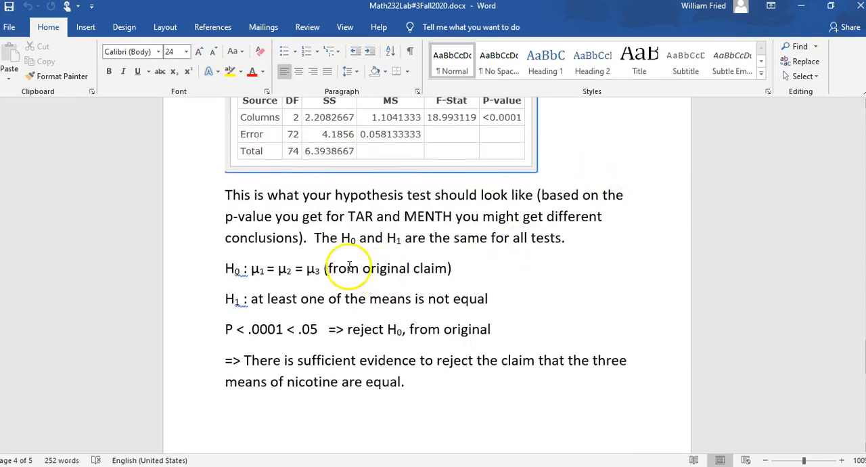
{"action": "mouse_move", "coordinate": [474, 354]}
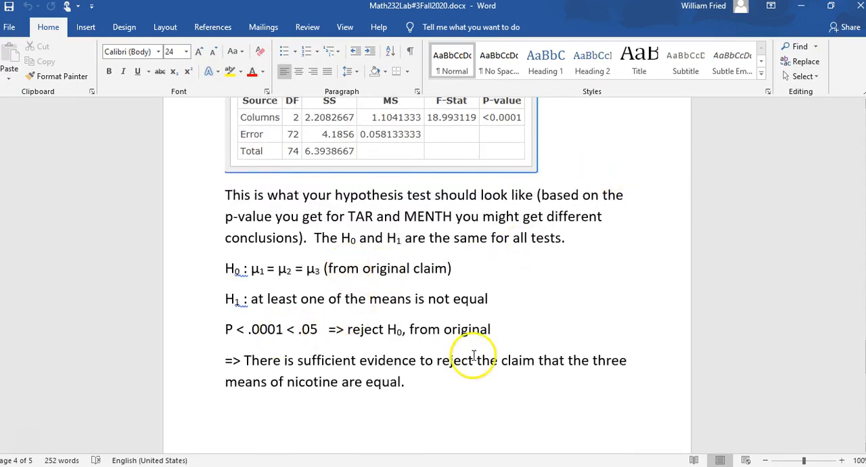
{"action": "mouse_move", "coordinate": [486, 418]}
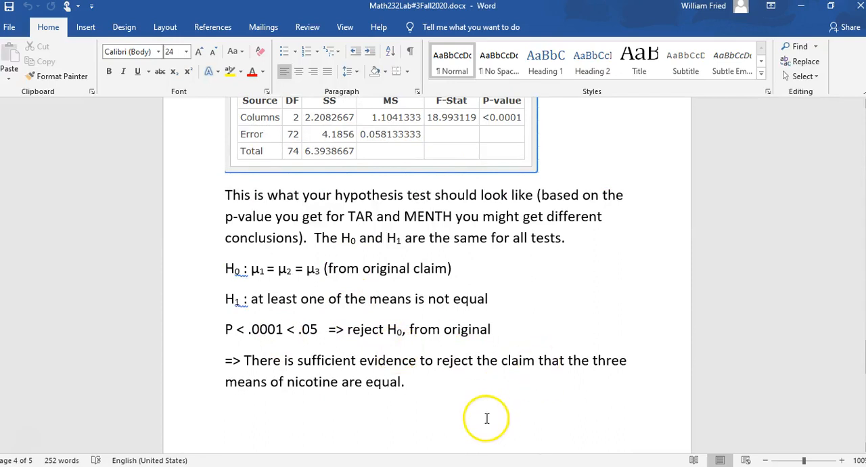
{"action": "mouse_move", "coordinate": [452, 347]}
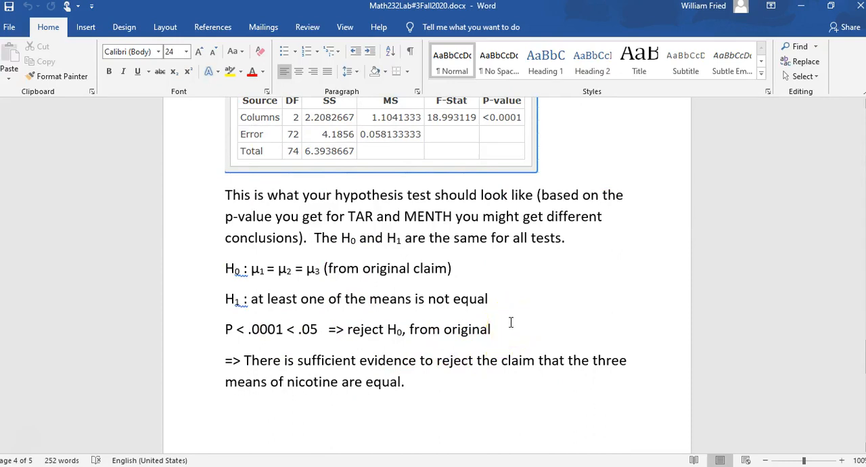
{"action": "mouse_move", "coordinate": [330, 463]}
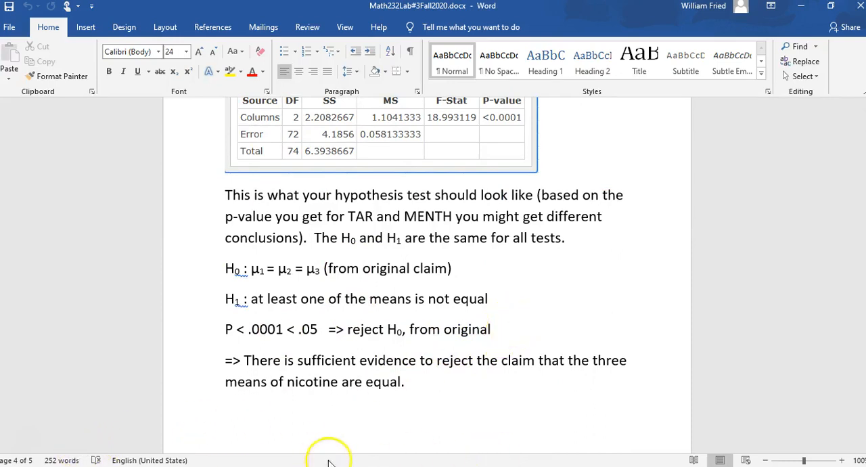